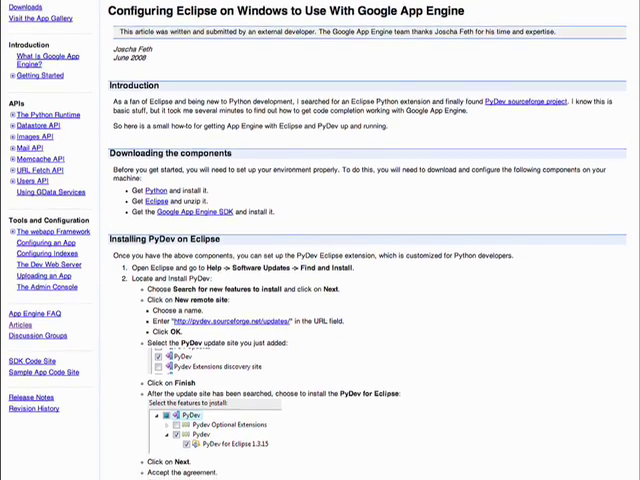
Read through the Google Code article on configuring Eclipse for App Engine
{"action": "scroll", "scroll_direction": "down", "scroll_amount": 3}
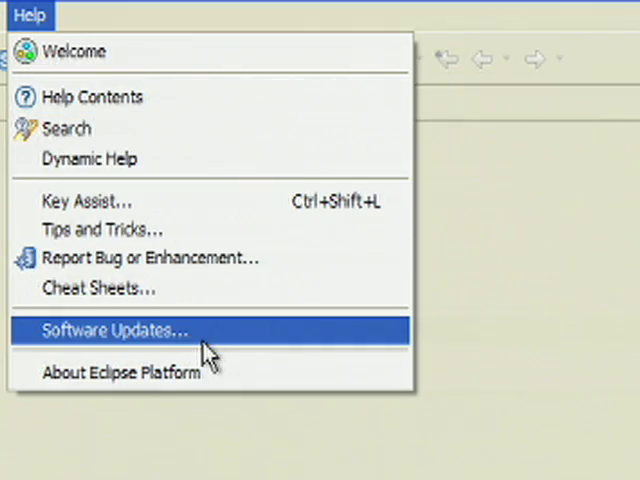
{"action": "left_click", "coordinate": [110, 332]}
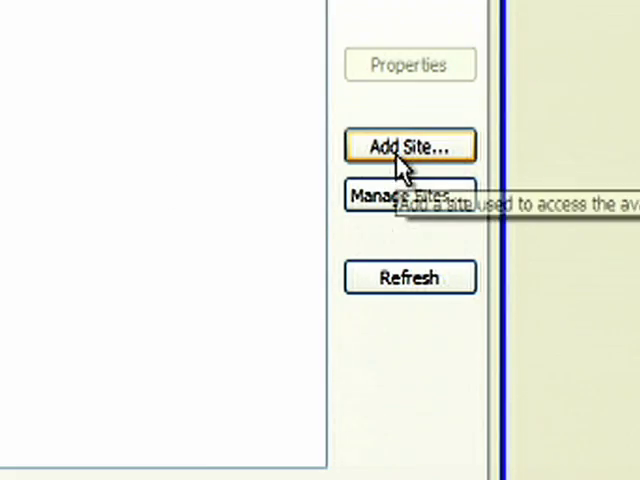
{"action": "left_click", "coordinate": [408, 146]}
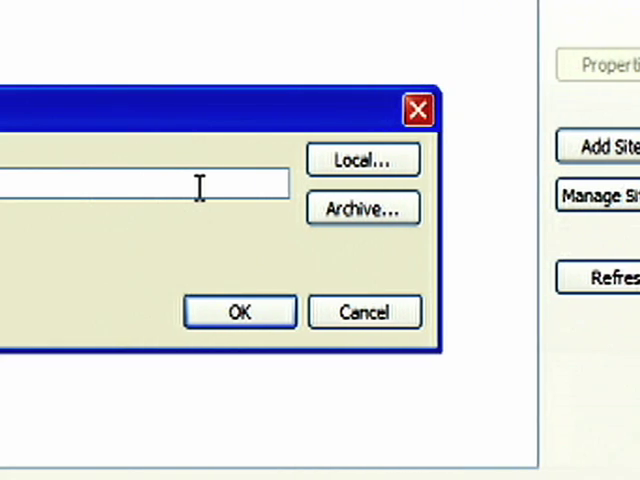
{"action": "type", "text": "http://pydev.sou"}
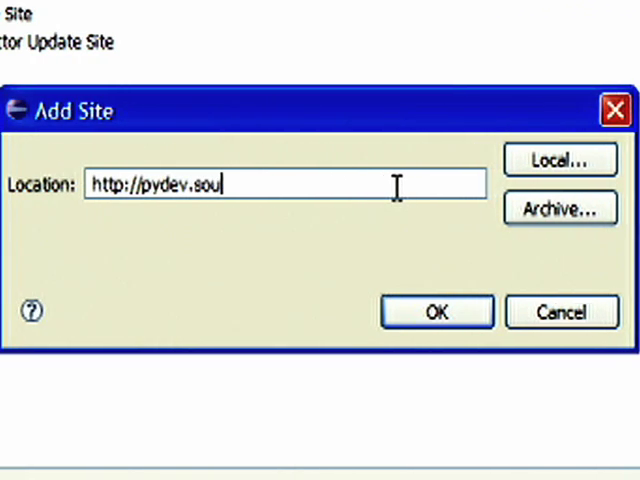
{"action": "type", "text": "rceforge.n"}
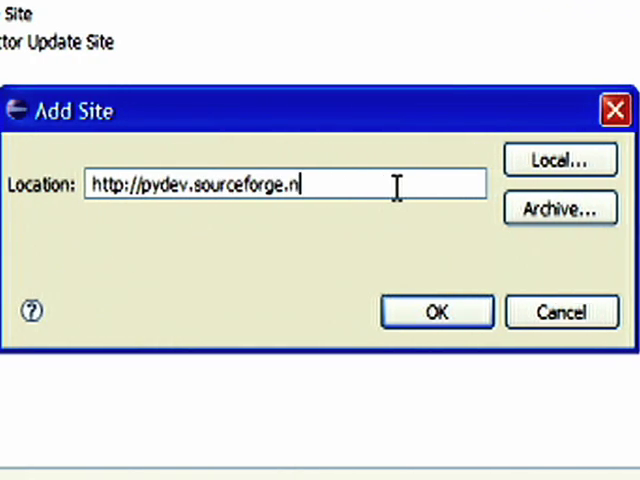
{"action": "type", "text": "et/updates"}
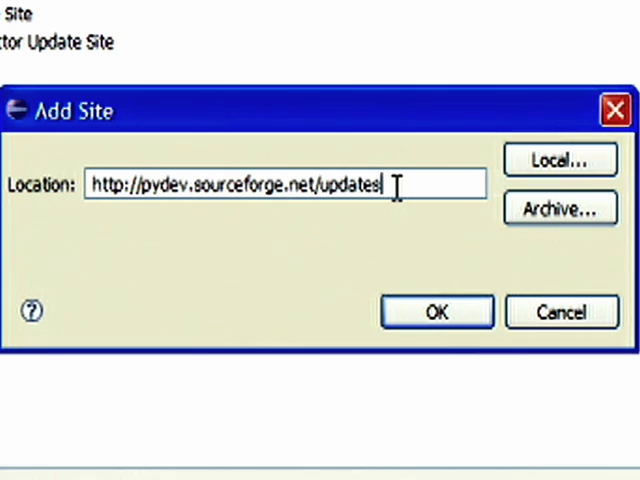
{"action": "left_click", "coordinate": [434, 312]}
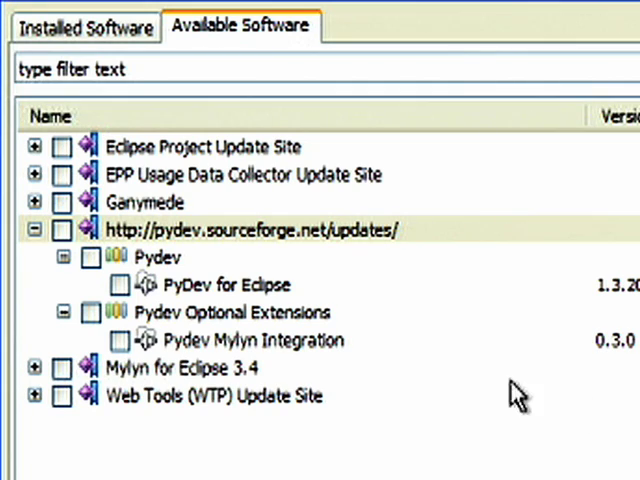
{"action": "mouse_move", "coordinate": [124, 290]}
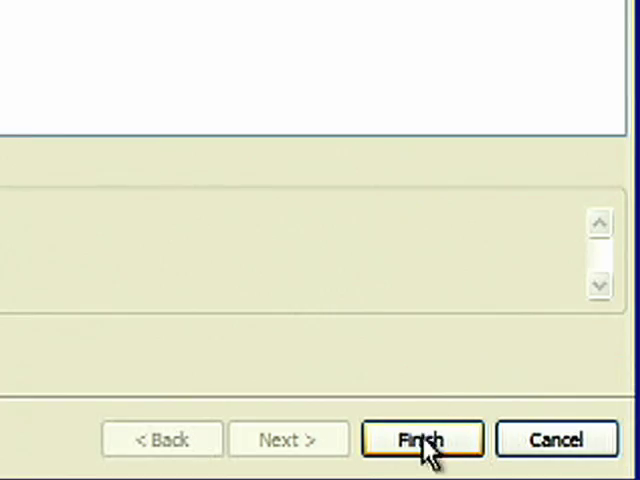
{"action": "left_click", "coordinate": [424, 438]}
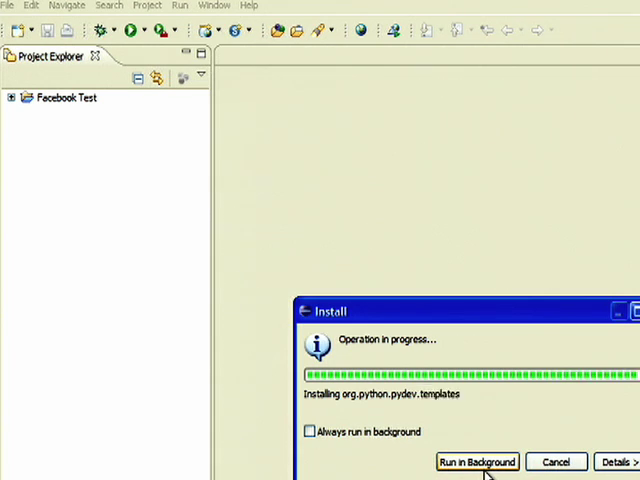
{"action": "left_click", "coordinate": [476, 462]}
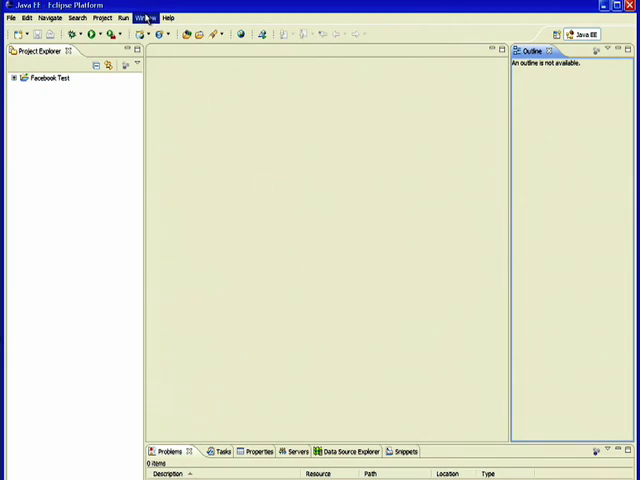
In Preferences > Pydev > Interpreter - Python, add C:\Python25\python.exe as a new interpreter
{"action": "left_click", "coordinate": [148, 16]}
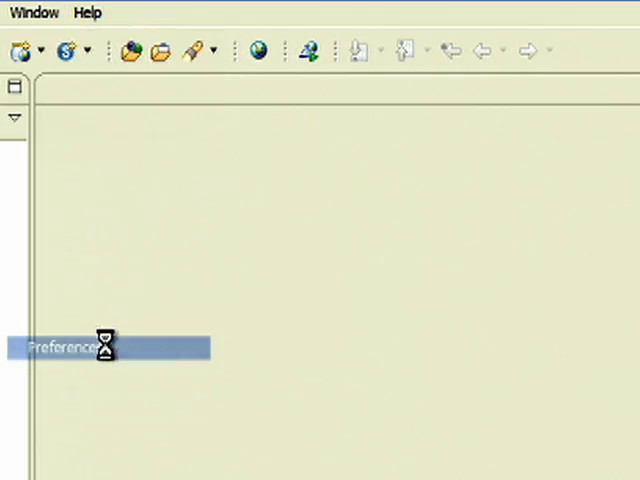
{"action": "left_click", "coordinate": [66, 348]}
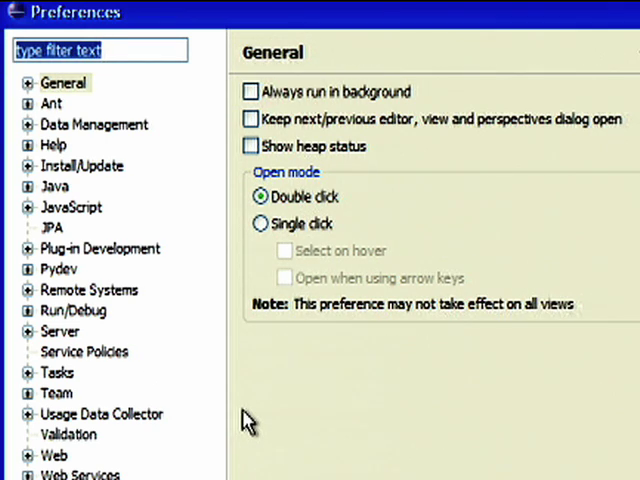
{"action": "scroll", "scroll_direction": "down", "scroll_amount": 3}
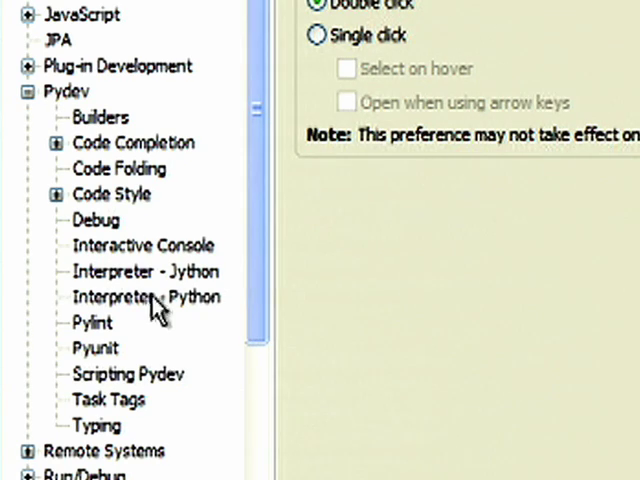
{"action": "left_click", "coordinate": [146, 296]}
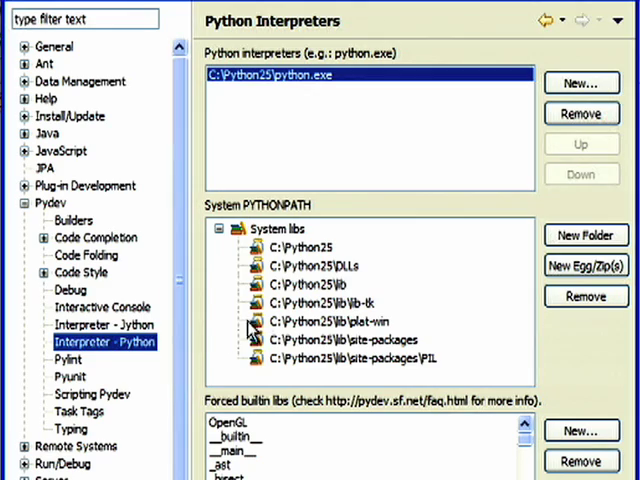
{"action": "mouse_move", "coordinate": [376, 88]}
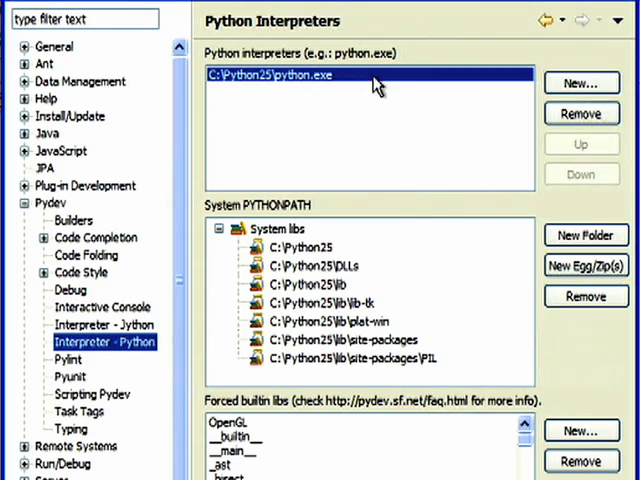
{"action": "left_click", "coordinate": [584, 82]}
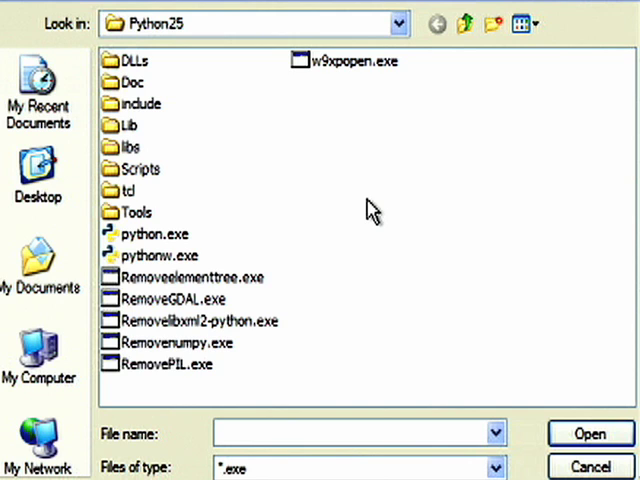
{"action": "left_click", "coordinate": [150, 232]}
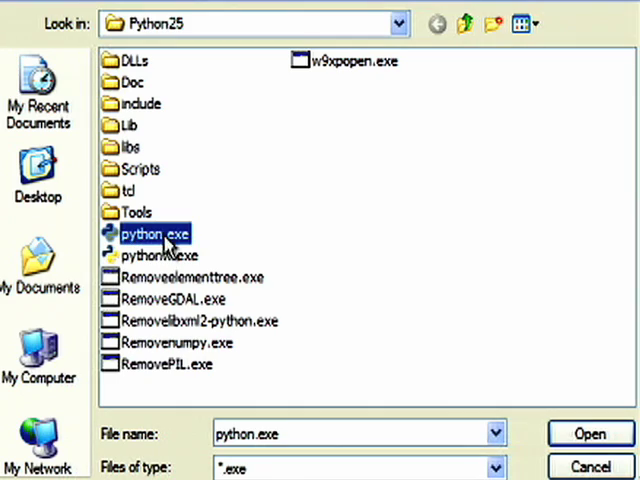
{"action": "left_click", "coordinate": [588, 432]}
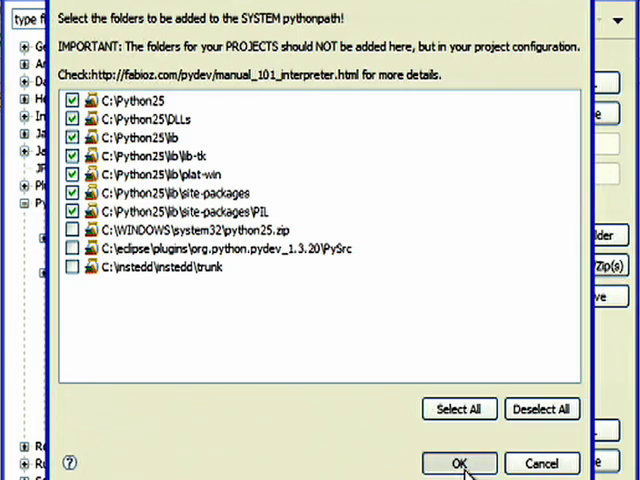
Accept the Python25 library folders for the system PYTHONPATH, then apply and close Preferences
{"action": "left_click", "coordinate": [456, 464]}
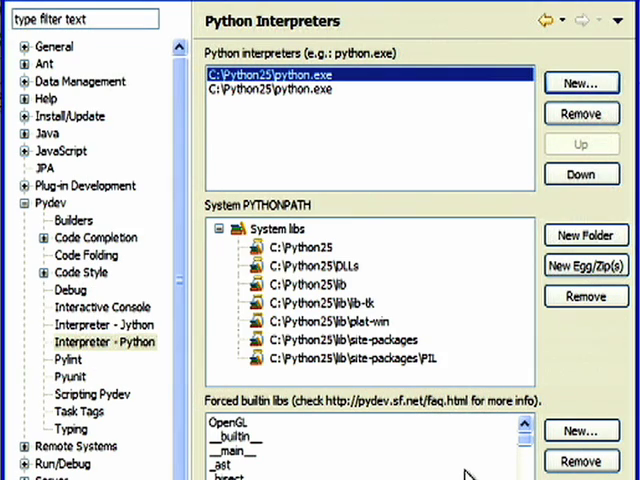
{"action": "scroll", "scroll_direction": "down", "scroll_amount": 3}
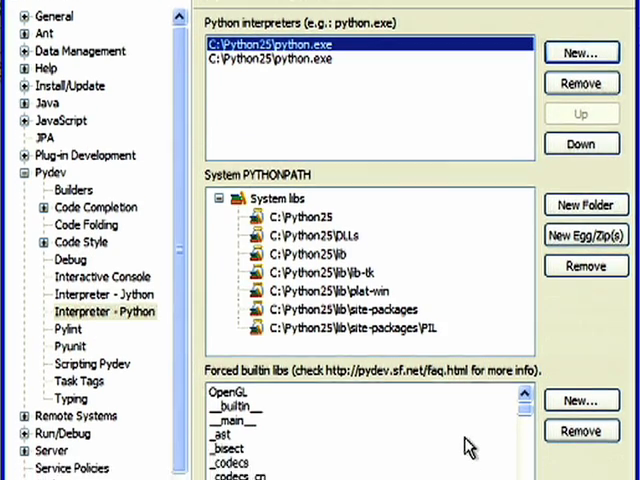
{"action": "scroll", "scroll_direction": "down", "scroll_amount": 3}
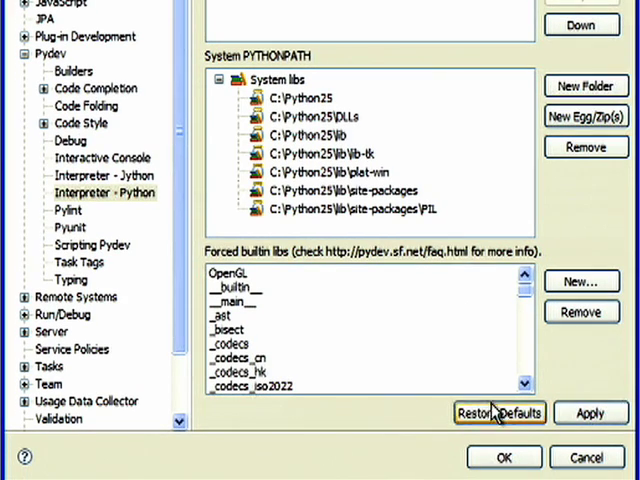
{"action": "left_click", "coordinate": [500, 412]}
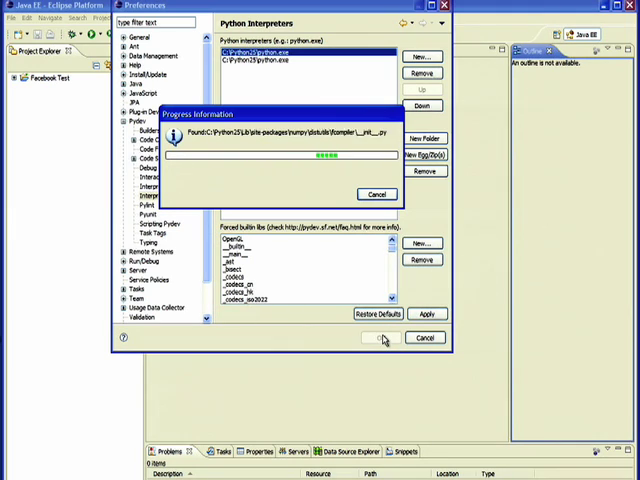
{"action": "left_click", "coordinate": [372, 336]}
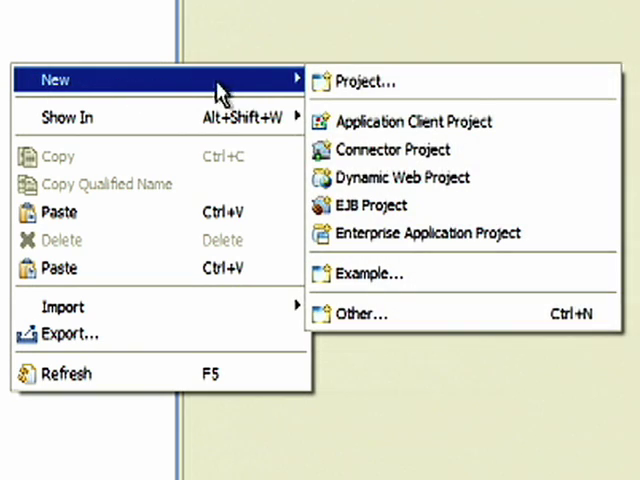
Create a Pydev Project named helloworld for python 2.5 and accept the Pydev perspective switch
{"action": "left_click", "coordinate": [364, 312]}
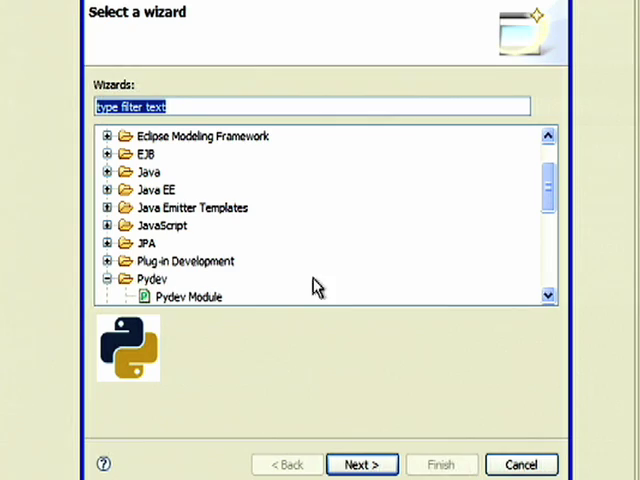
{"action": "left_click", "coordinate": [188, 278]}
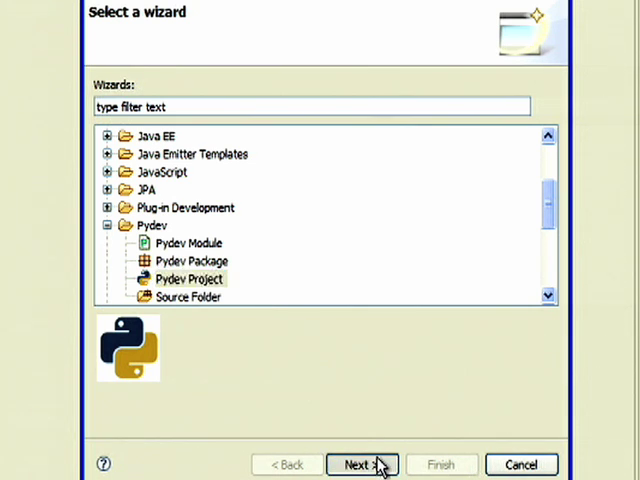
{"action": "left_click", "coordinate": [362, 464]}
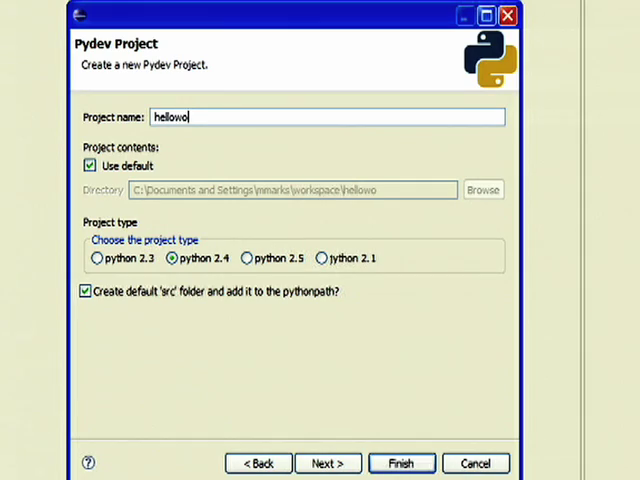
{"action": "type", "text": "rld"}
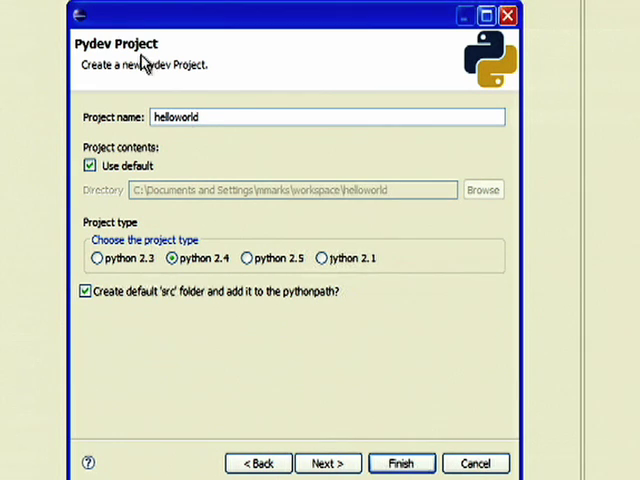
{"action": "left_click", "coordinate": [244, 258]}
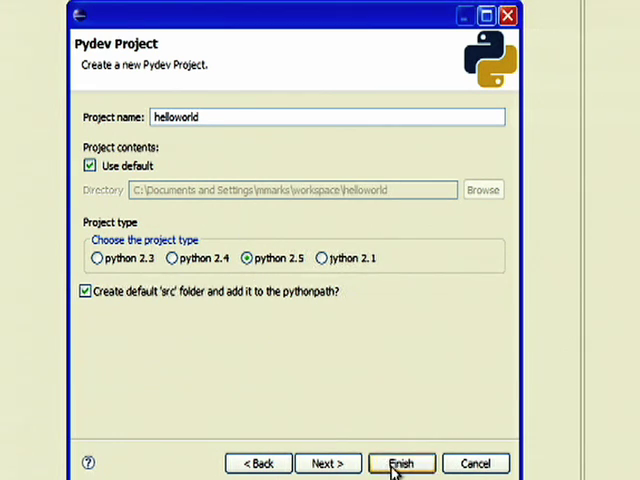
{"action": "left_click", "coordinate": [402, 464]}
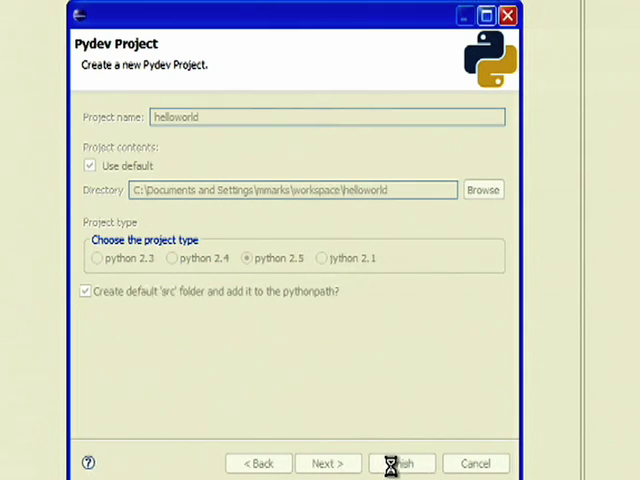
{"action": "left_click", "coordinate": [404, 462]}
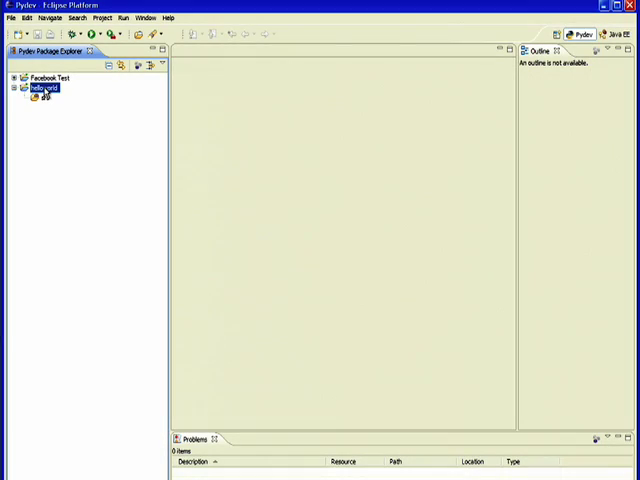
{"action": "right_click", "coordinate": [48, 92]}
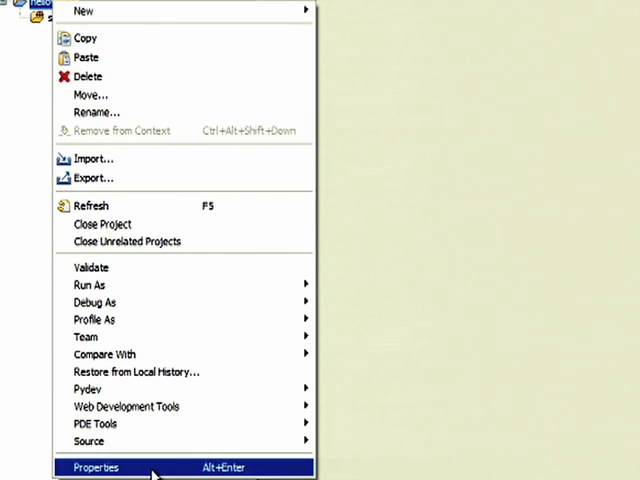
Add the google_appengine django, webob and yaml lib folders as external source folders on helloworld's PYTHONPATH
{"action": "left_click", "coordinate": [96, 468]}
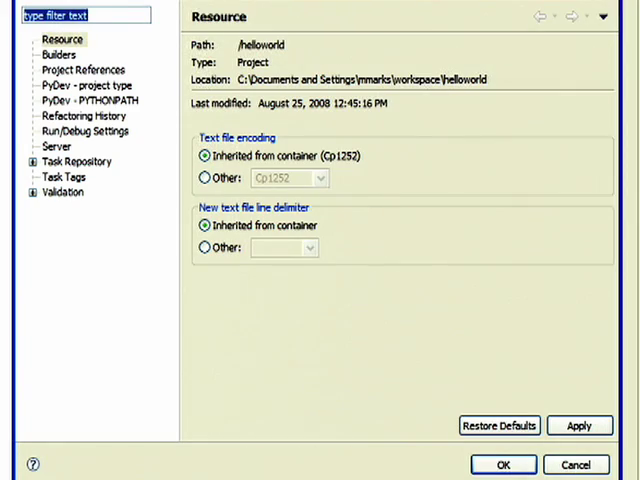
{"action": "left_click", "coordinate": [90, 100]}
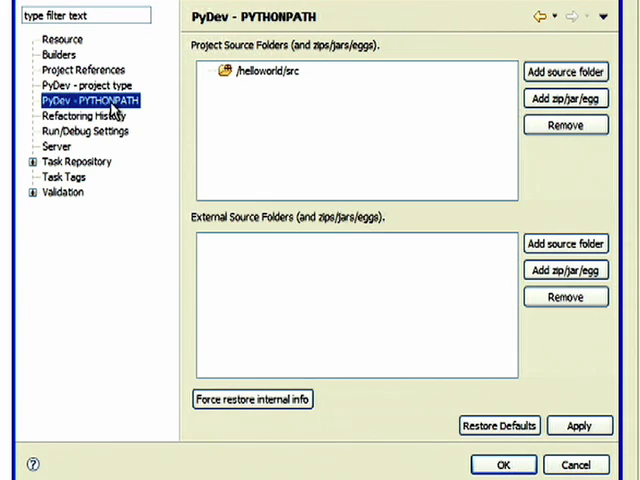
{"action": "left_click", "coordinate": [564, 72]}
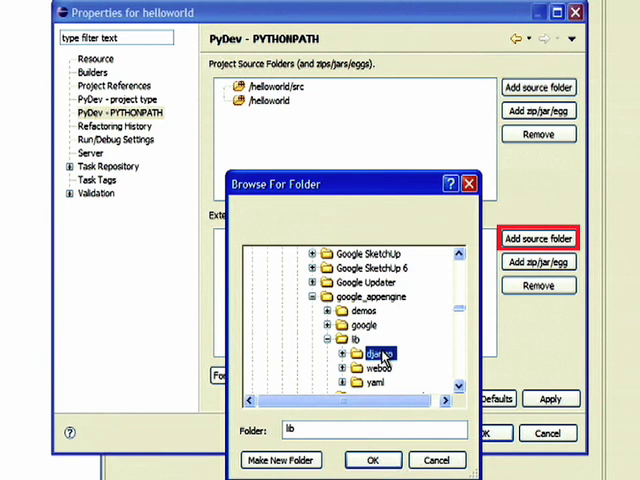
{"action": "left_click", "coordinate": [380, 352]}
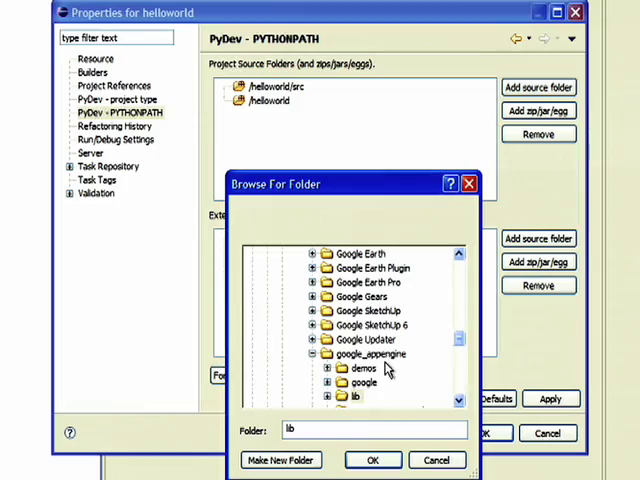
{"action": "left_click", "coordinate": [372, 460]}
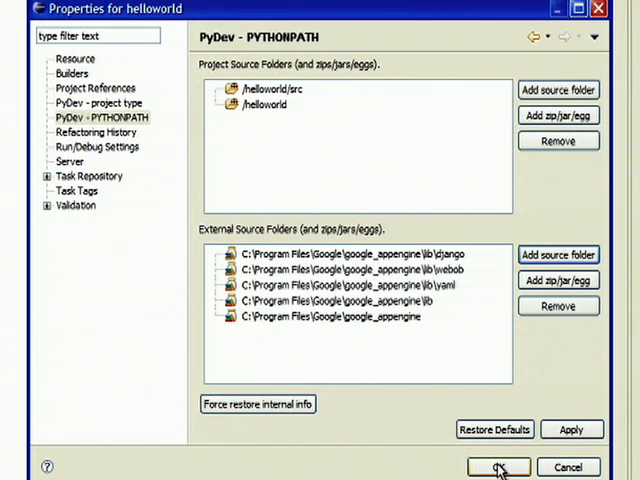
{"action": "left_click", "coordinate": [500, 464]}
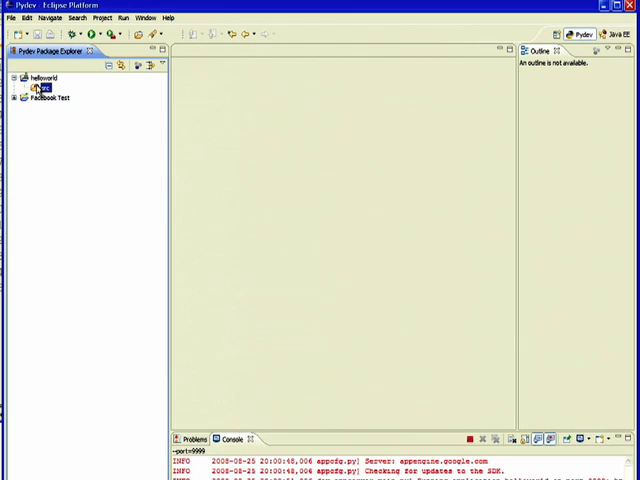
Create app.yaml in src routing all URLs to helloworld.py and save it
{"action": "right_click", "coordinate": [48, 84]}
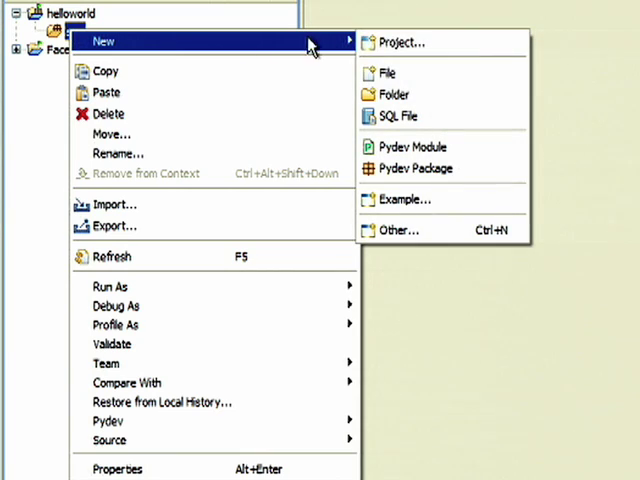
{"action": "left_click", "coordinate": [388, 72]}
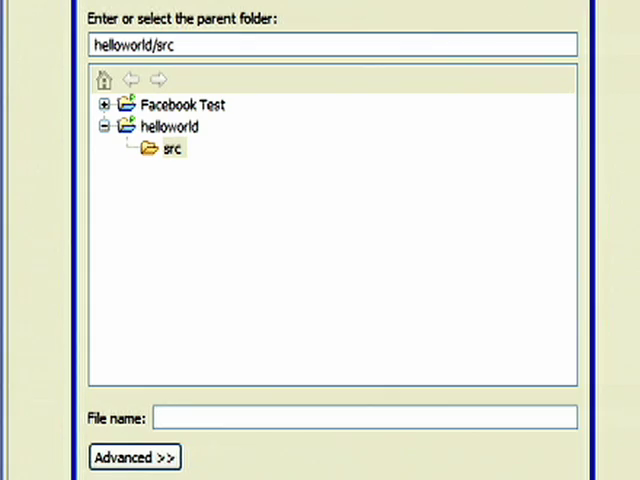
{"action": "type", "text": "app.ya"}
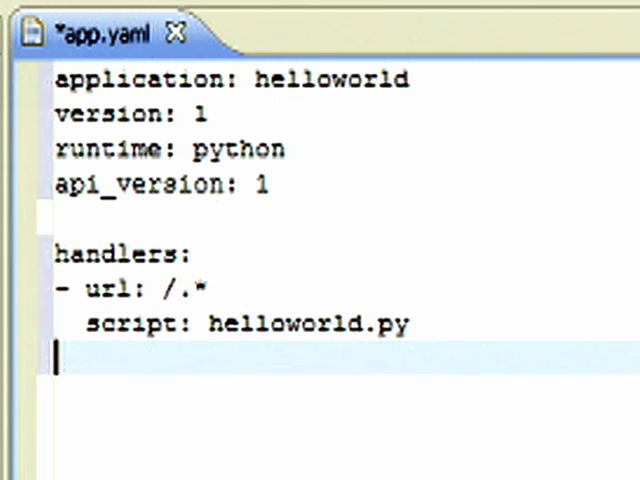
{"action": "key", "text": "ctrl+s"}
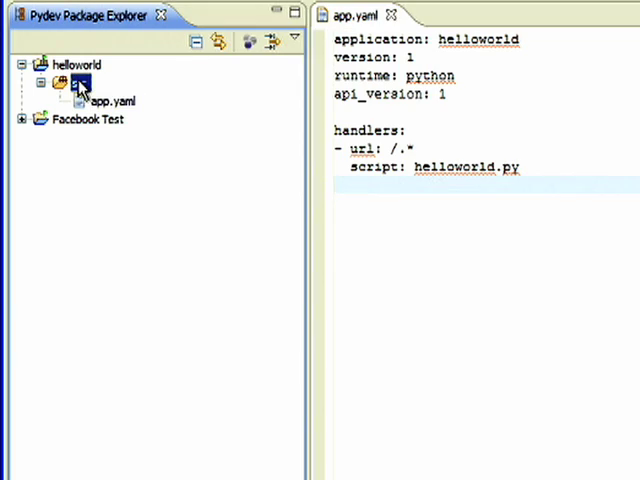
Create helloworld.py in src and start a new Python run configuration
{"action": "right_click", "coordinate": [76, 78]}
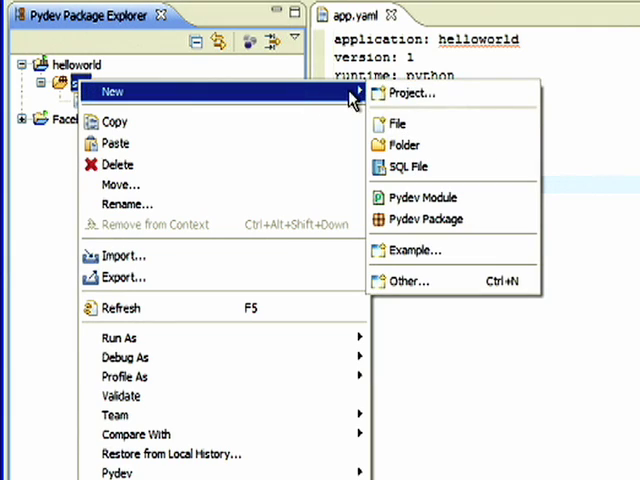
{"action": "left_click", "coordinate": [396, 122]}
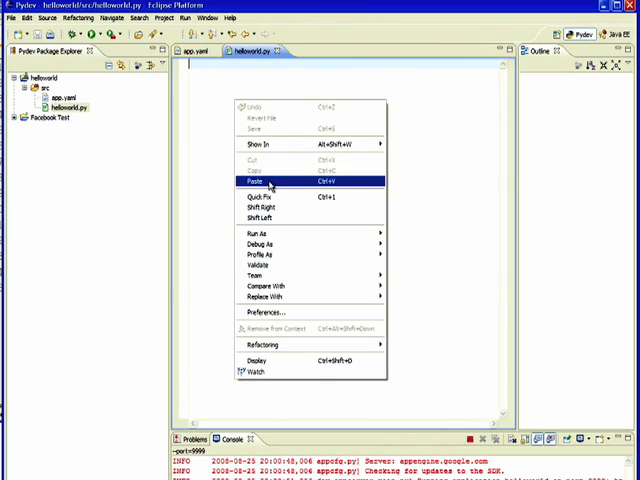
{"action": "left_click", "coordinate": [244, 184]}
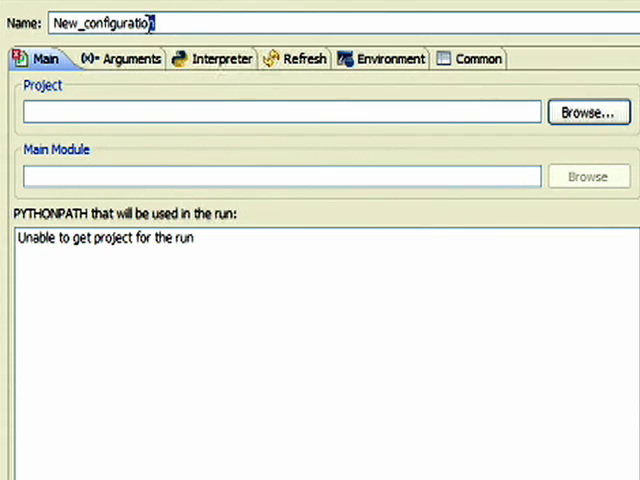
Name the run configuration hello, tie it to the helloworld project, and begin the main module path
{"action": "type", "text": "hello"}
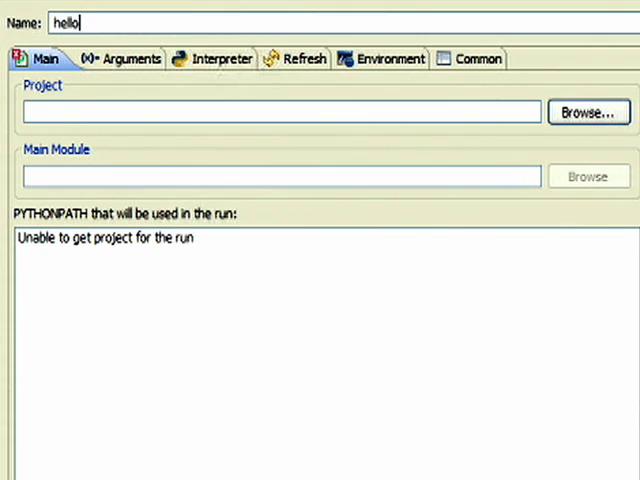
{"action": "left_click", "coordinate": [596, 108]}
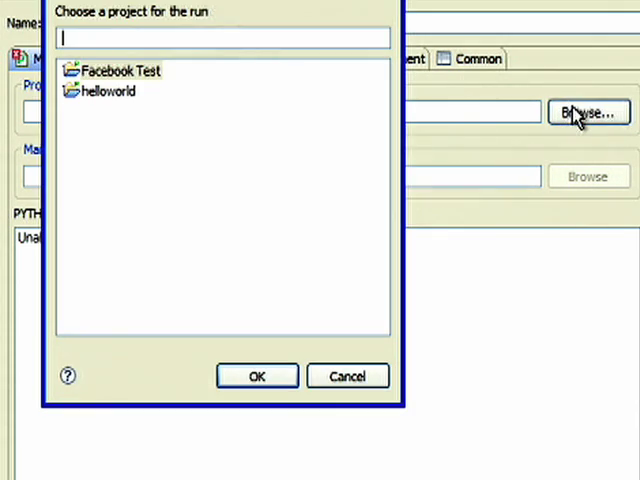
{"action": "left_click", "coordinate": [104, 90]}
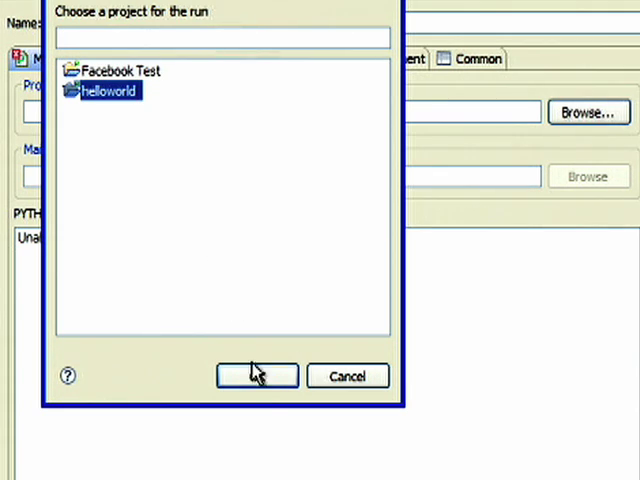
{"action": "left_click", "coordinate": [256, 376]}
{"action": "type", "text": "C"}
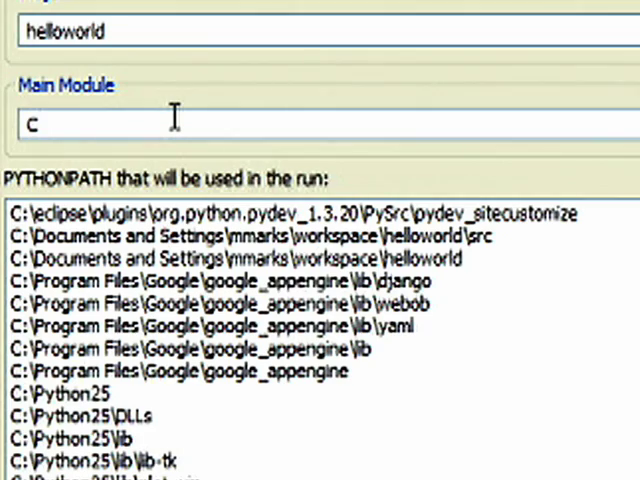
{"action": "type", "text": ":\\"}
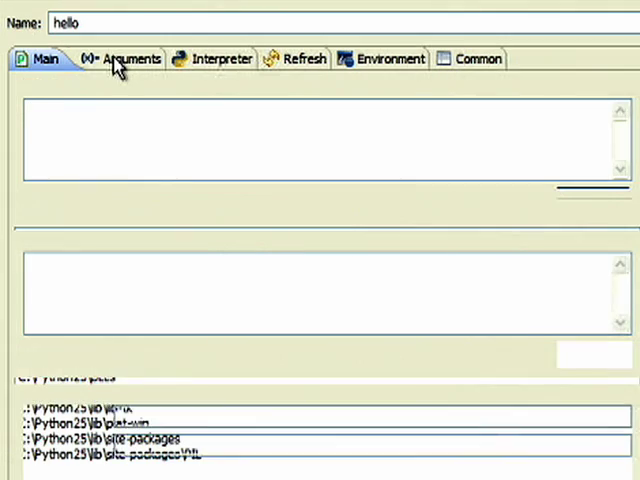
Set program arguments "${project_loc}/src" and --port=9999 on the hello configuration and apply
{"action": "left_click", "coordinate": [128, 58]}
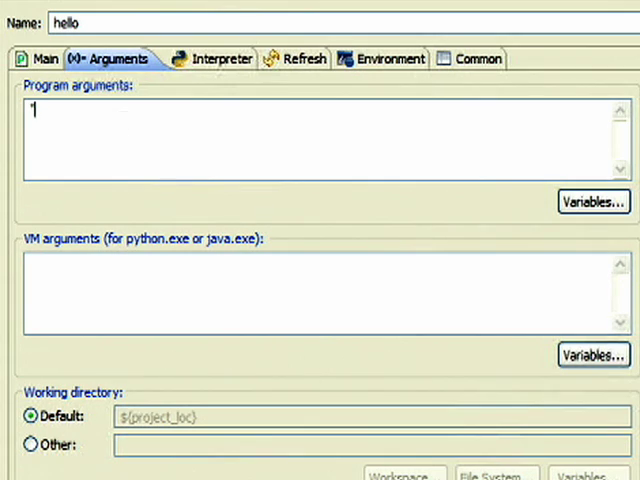
{"action": "type", "text": "${project_loc}"}
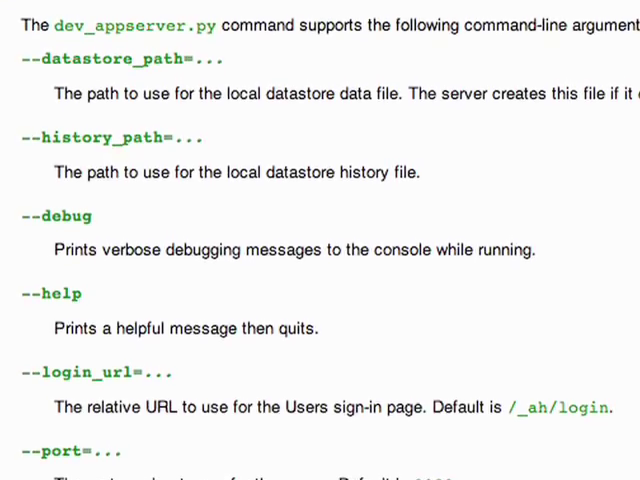
{"action": "scroll", "scroll_direction": "down", "scroll_amount": 3}
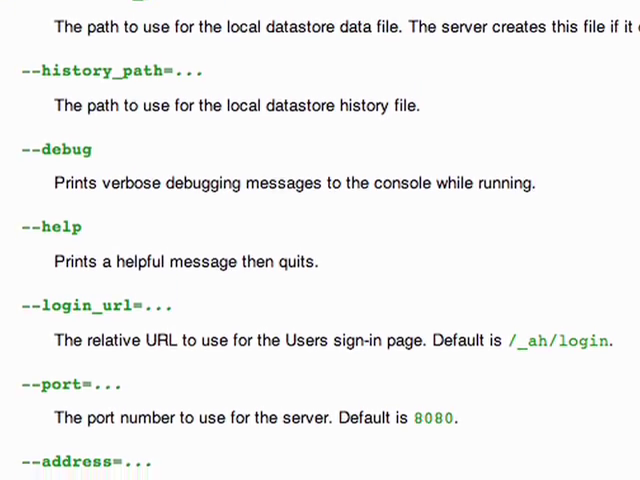
{"action": "scroll", "scroll_direction": "down", "scroll_amount": 3}
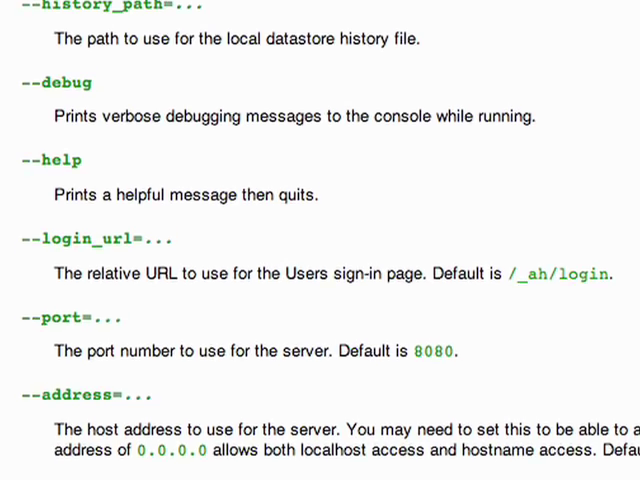
{"action": "scroll", "scroll_direction": "down", "scroll_amount": 3}
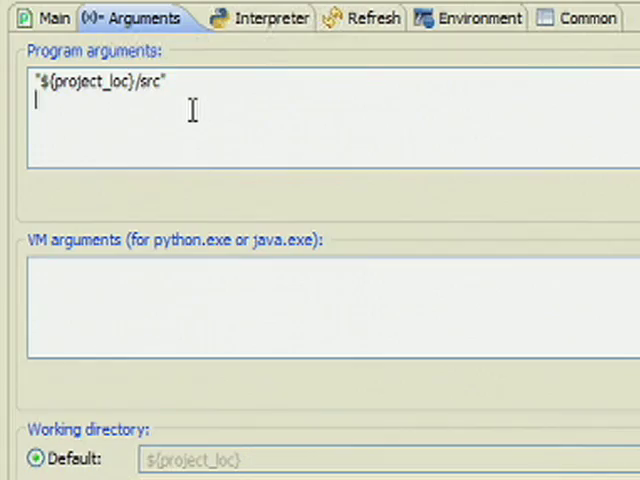
{"action": "type", "text": "--"}
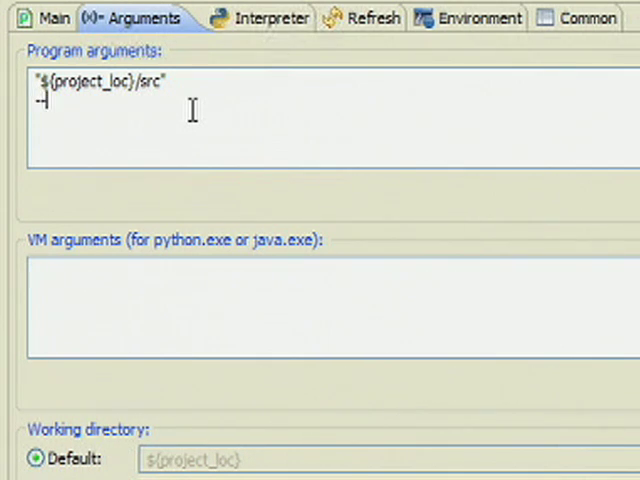
{"action": "type", "text": "--port=9"}
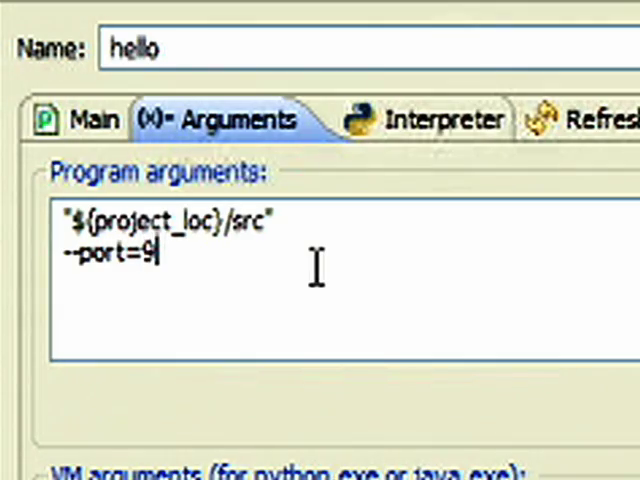
{"action": "type", "text": "999"}
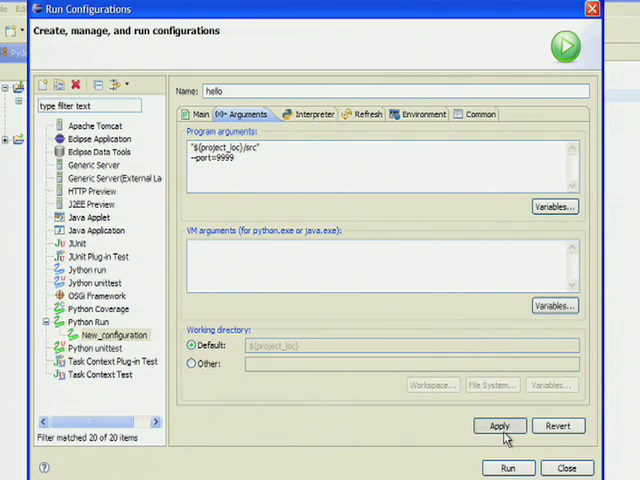
{"action": "left_click", "coordinate": [500, 426]}
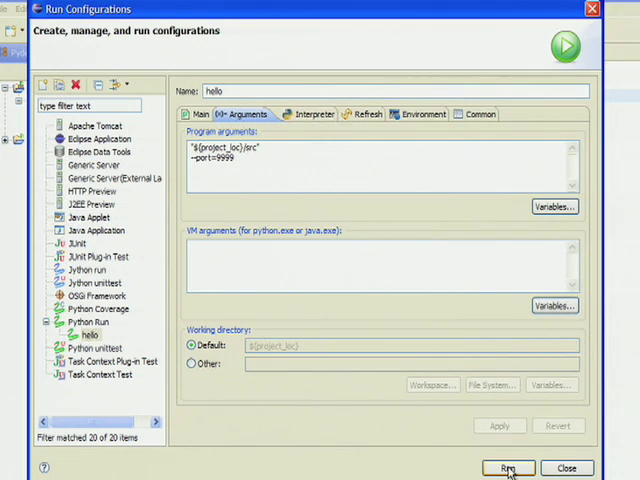
{"action": "left_click", "coordinate": [504, 464]}
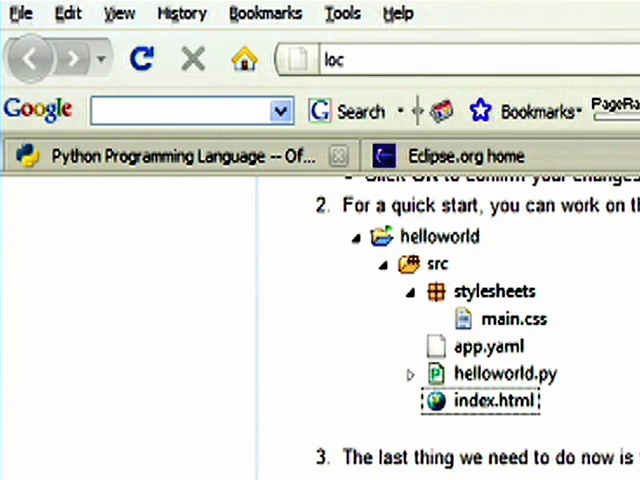
{"action": "type", "text": "http://localhost:9999/"}
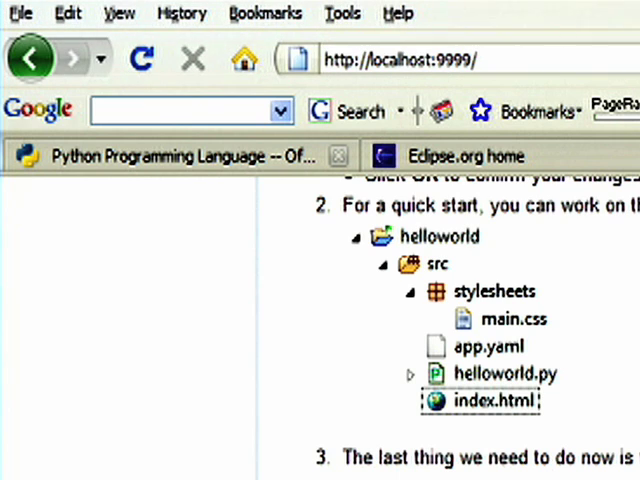